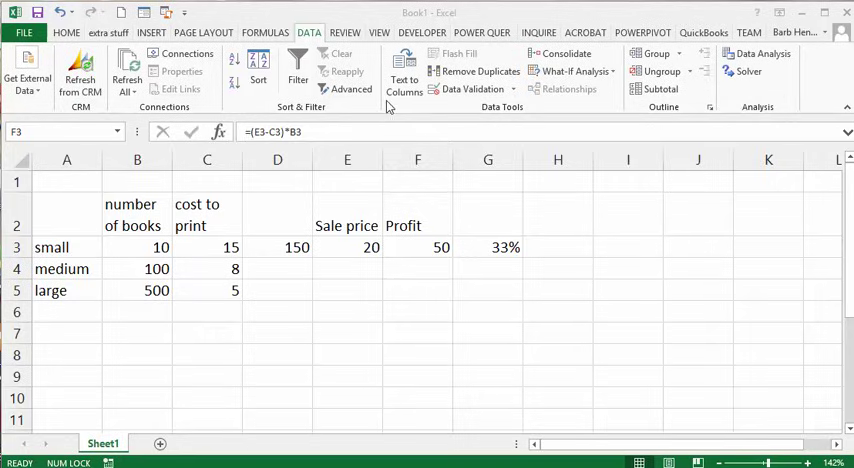
mouse_move(600, 84)
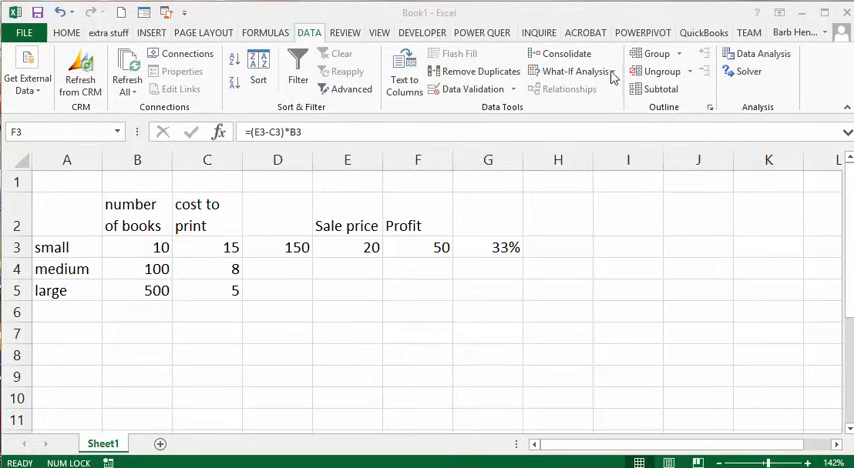
Reach the Scenario Manager from What-If Analysis and begin adding a new scenario
click(416, 248)
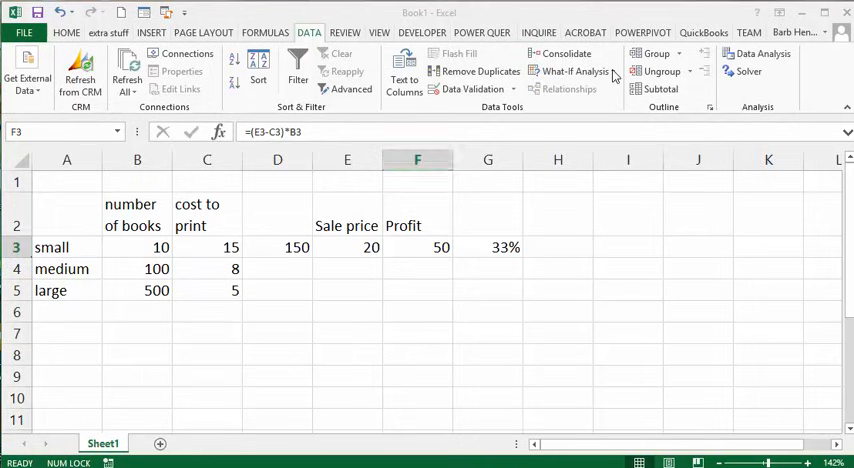
click(576, 72)
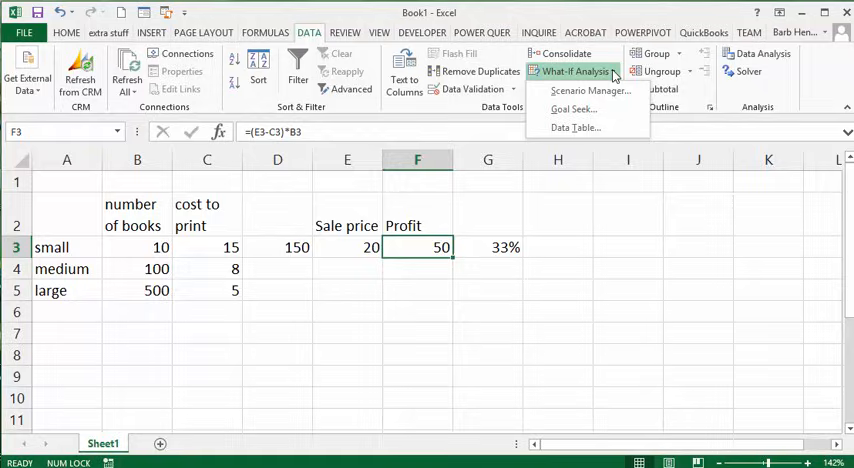
click(616, 256)
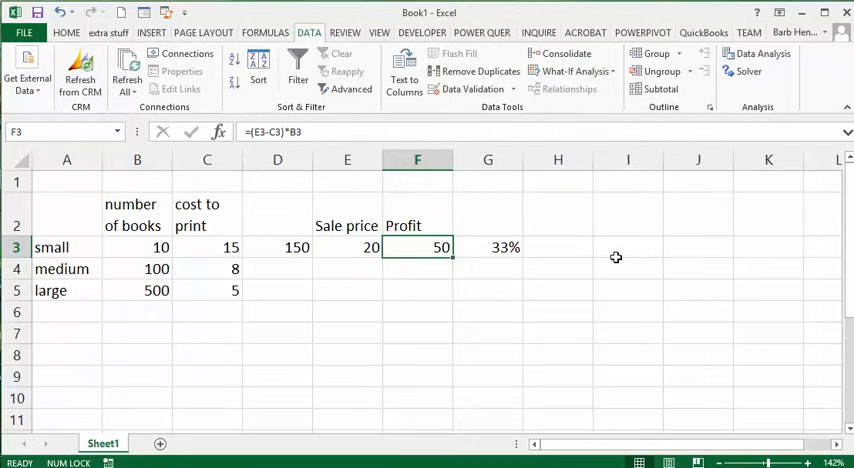
mouse_move(94, 208)
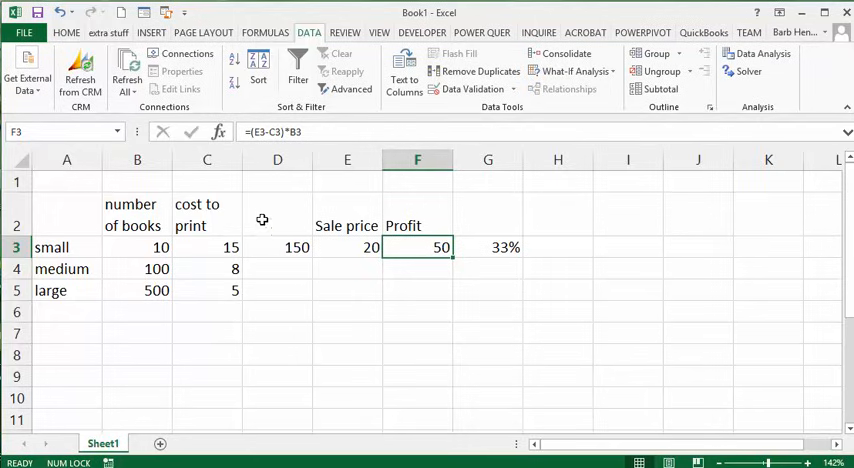
mouse_move(336, 256)
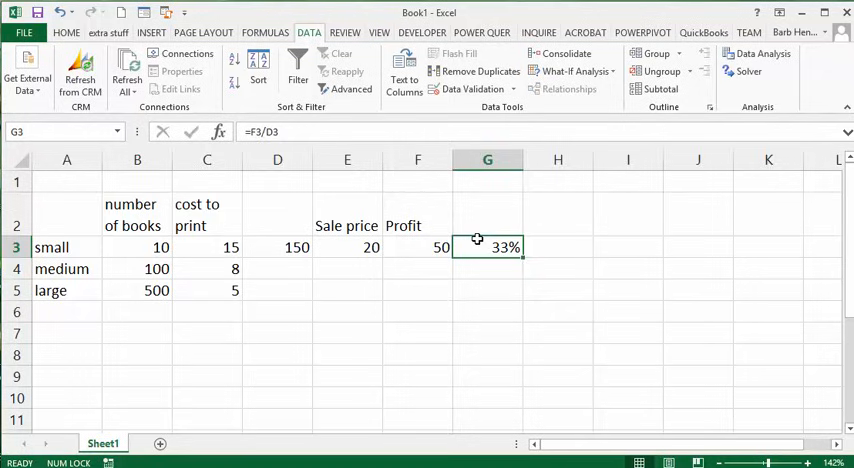
mouse_move(424, 248)
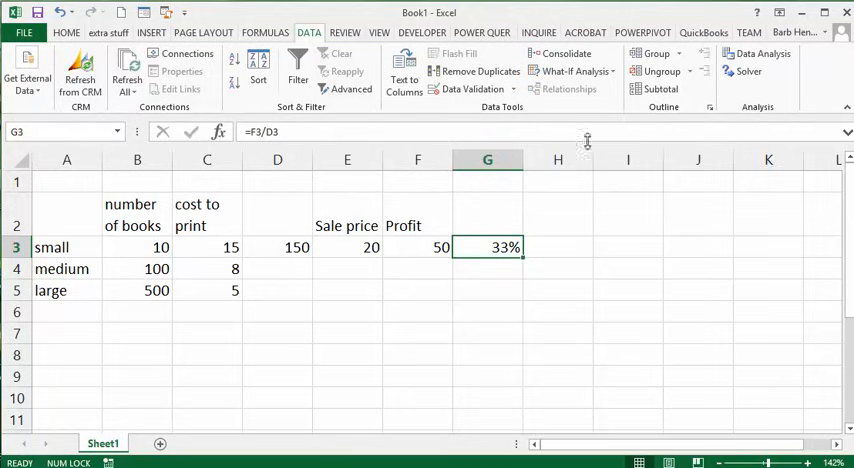
click(576, 72)
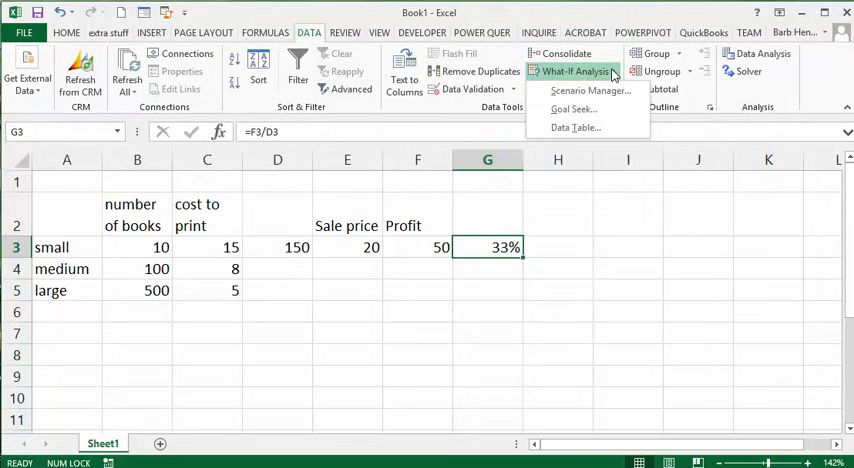
mouse_move(588, 90)
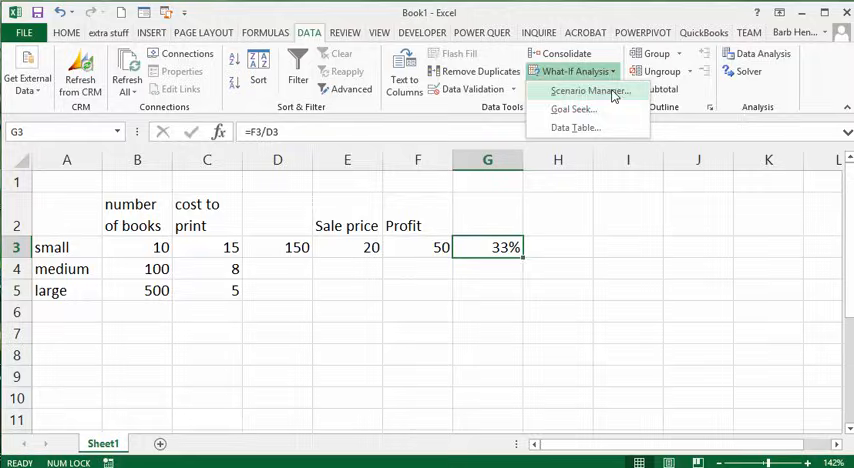
click(588, 90)
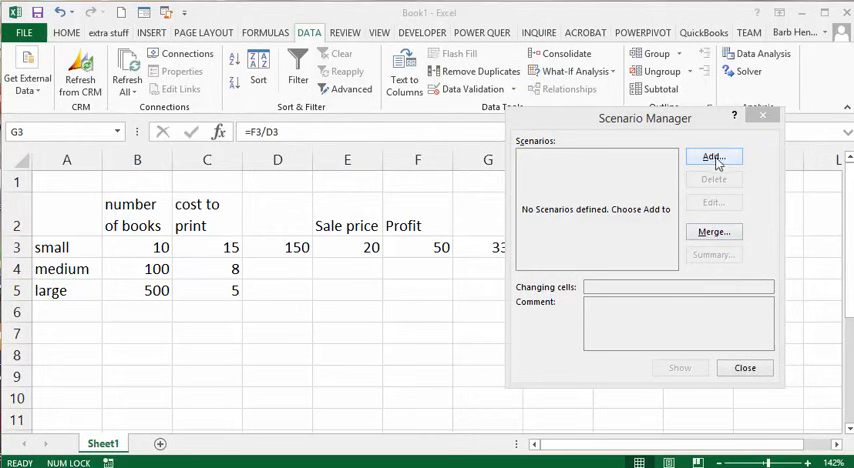
click(712, 156)
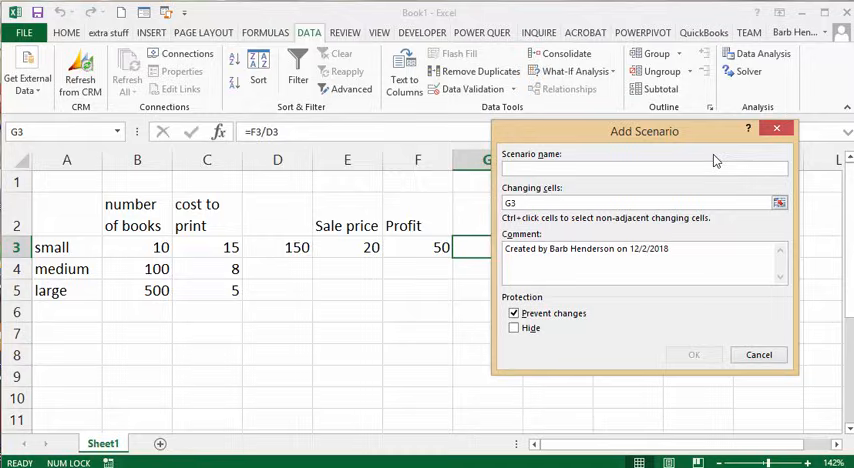
Name the scenario 'small' with changing cells B3:C3 and confirm it
text(smal)
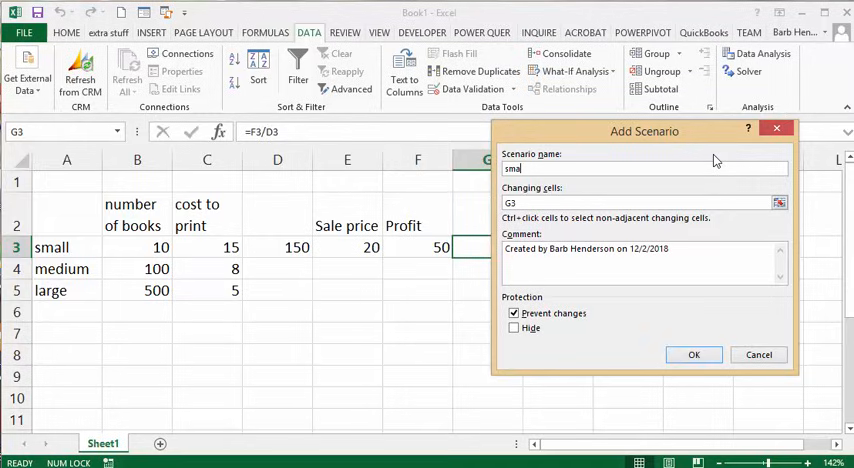
text(ll)
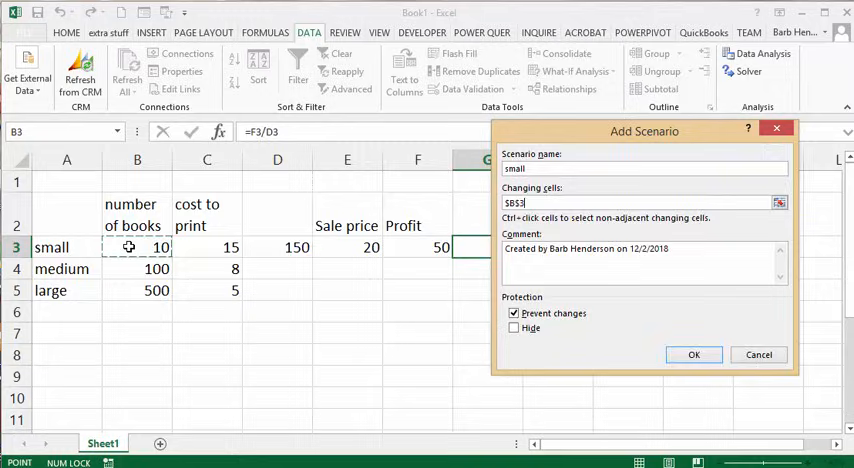
drag(136, 248, 206, 248)
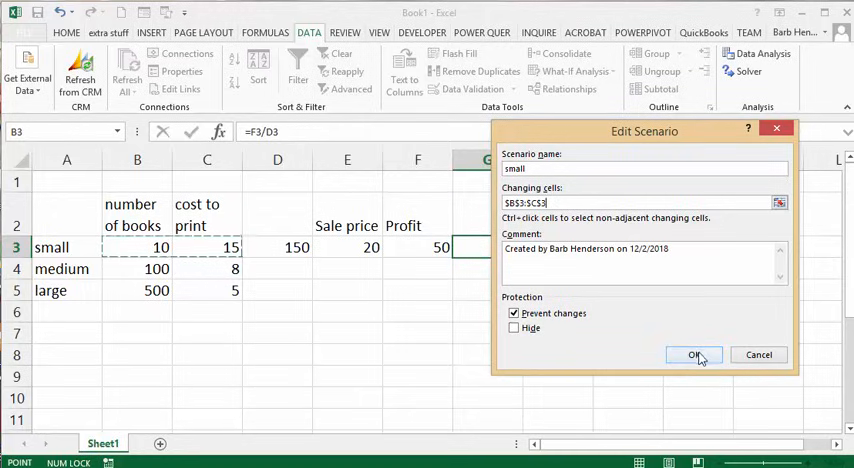
click(696, 354)
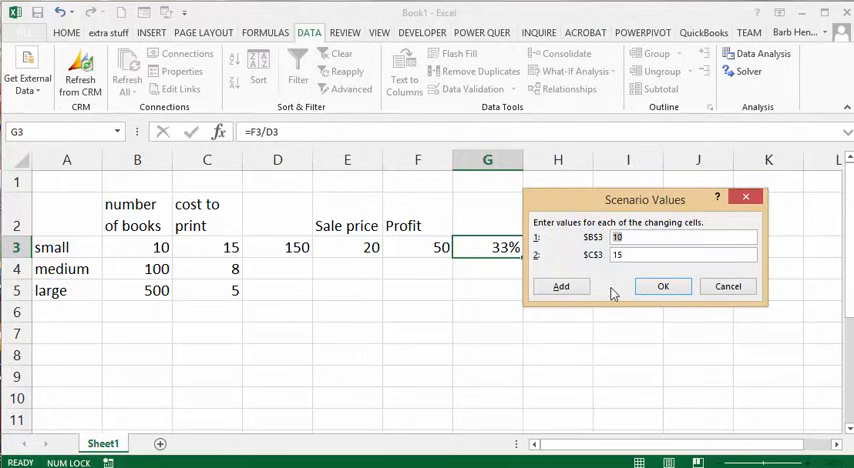
Keep small's values 10 and 15, then add a 'medium' scenario with 100 books at print cost 8
click(560, 286)
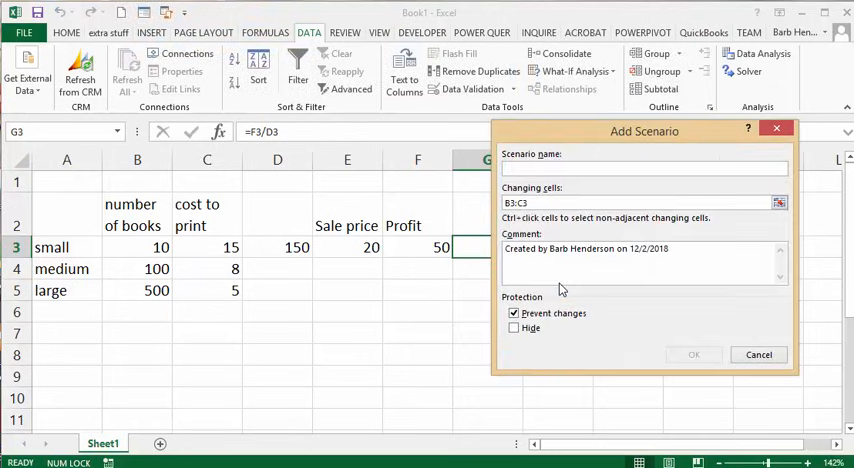
click(644, 168)
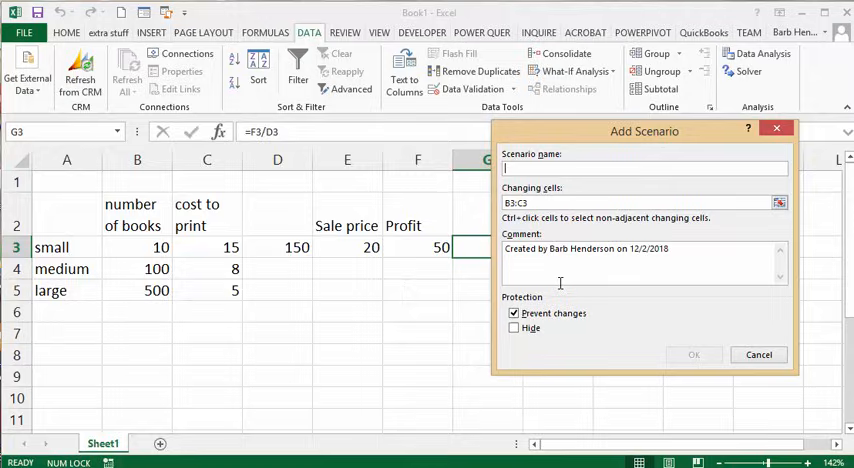
text(medium)
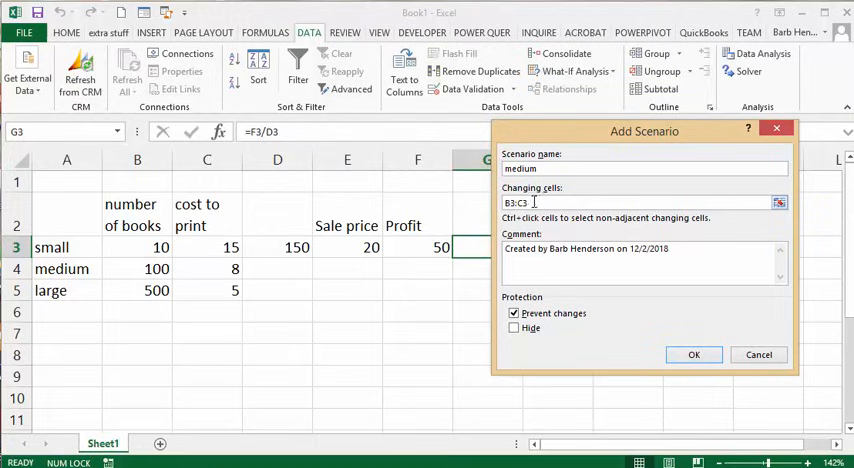
click(694, 354)
text(8)
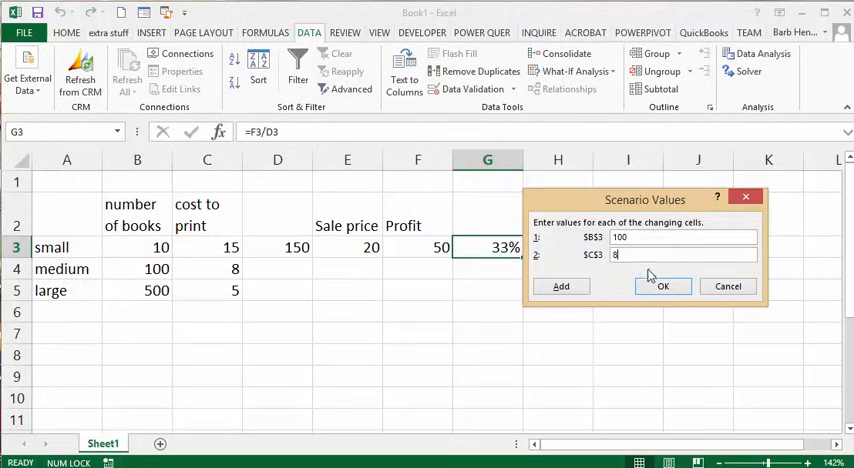
click(662, 286)
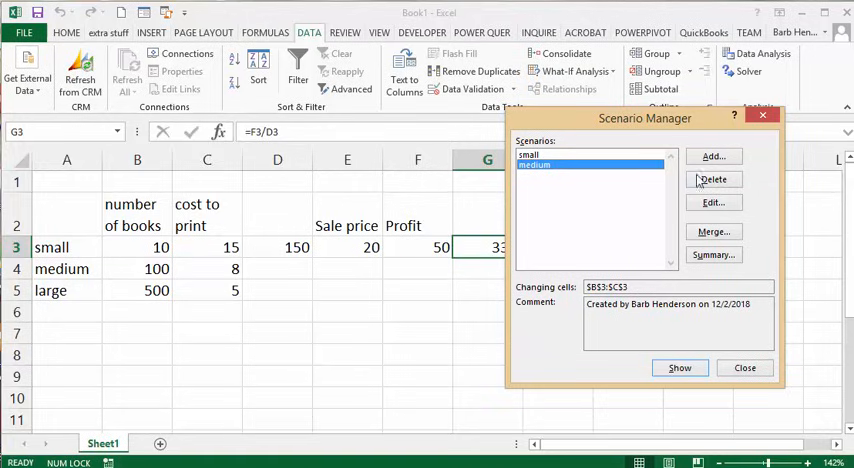
Add a 'large' scenario on the same changing cells with 500 books at print cost 5
click(712, 156)
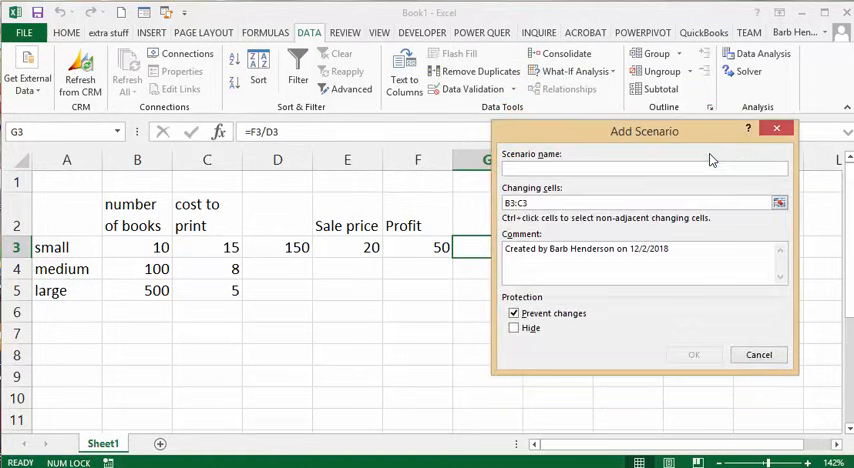
click(644, 168)
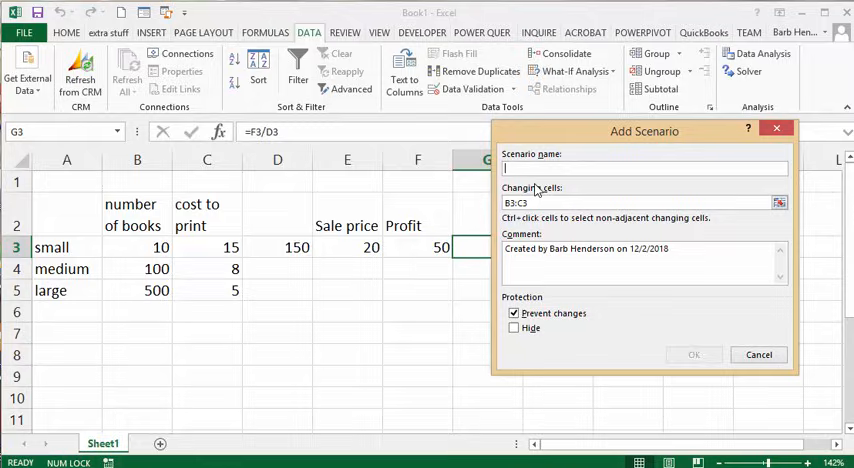
text(large)
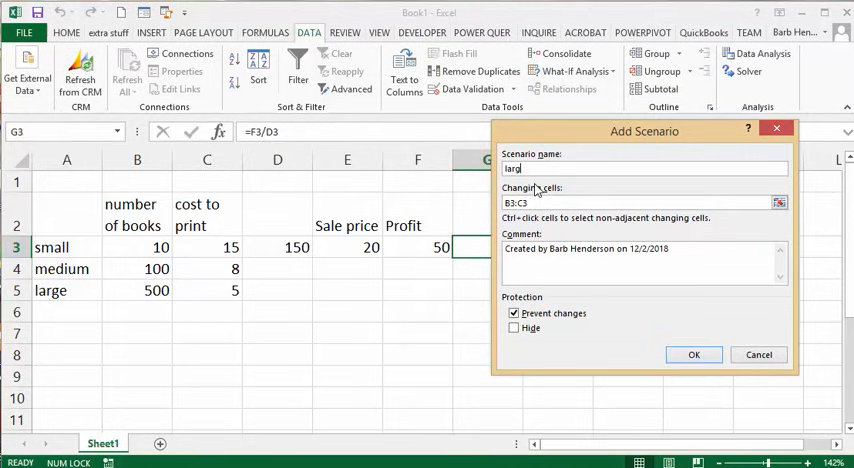
text(e)
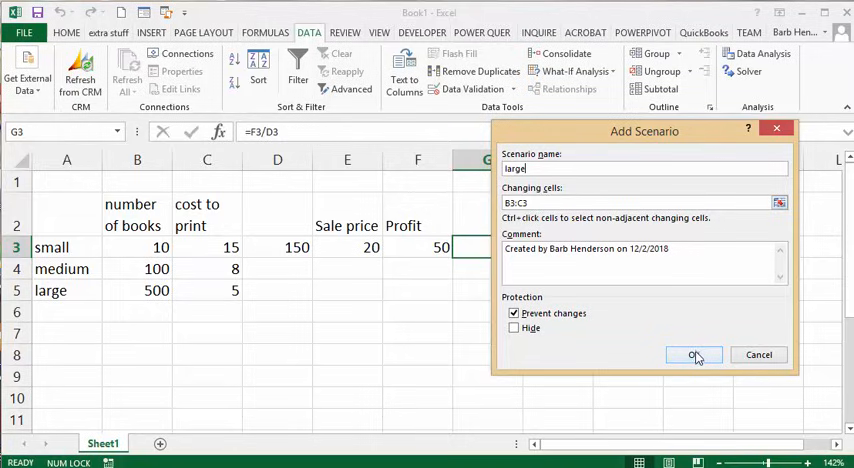
click(694, 356)
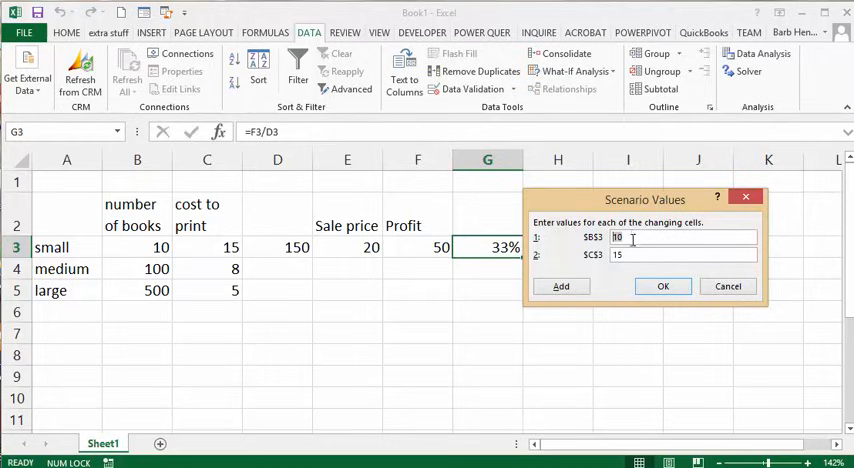
text(500)
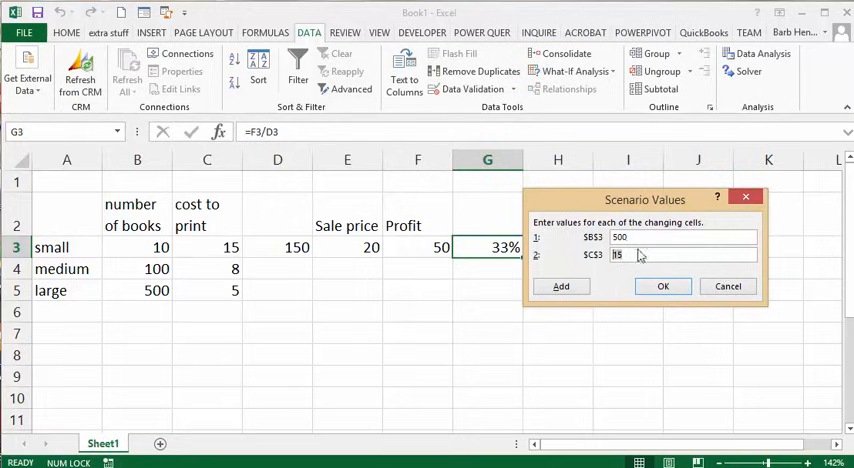
text(5)
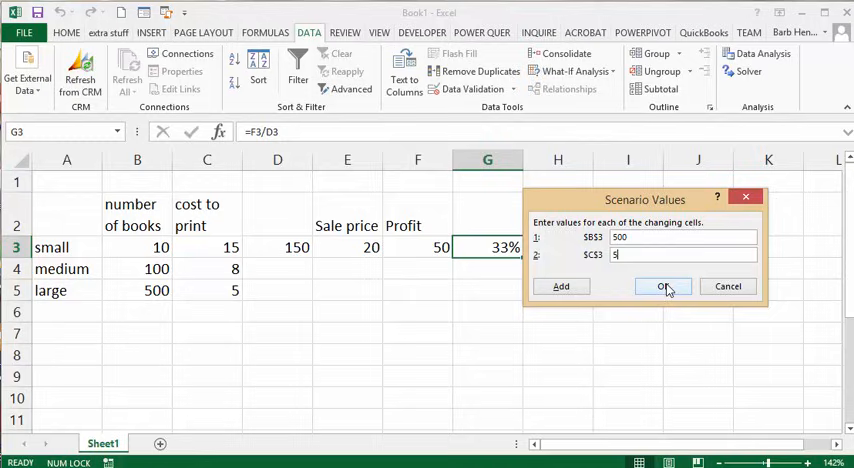
click(664, 286)
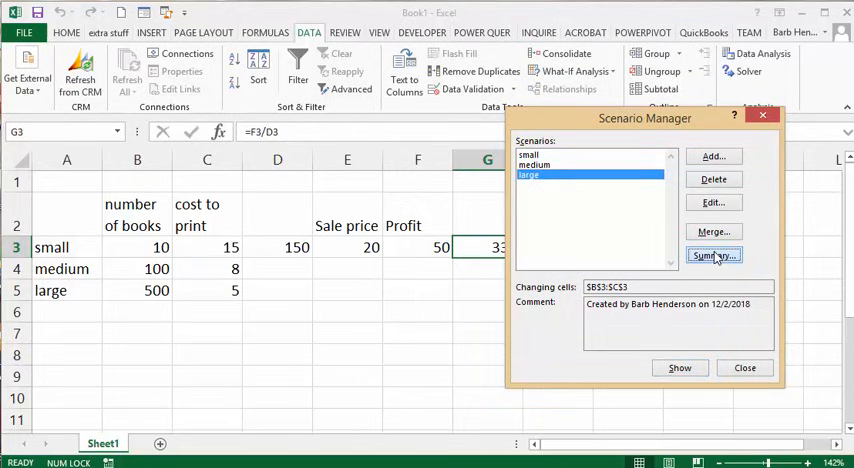
Generate a Scenario Summary sheet for small, medium and large with result cell G3 (profit)
click(712, 254)
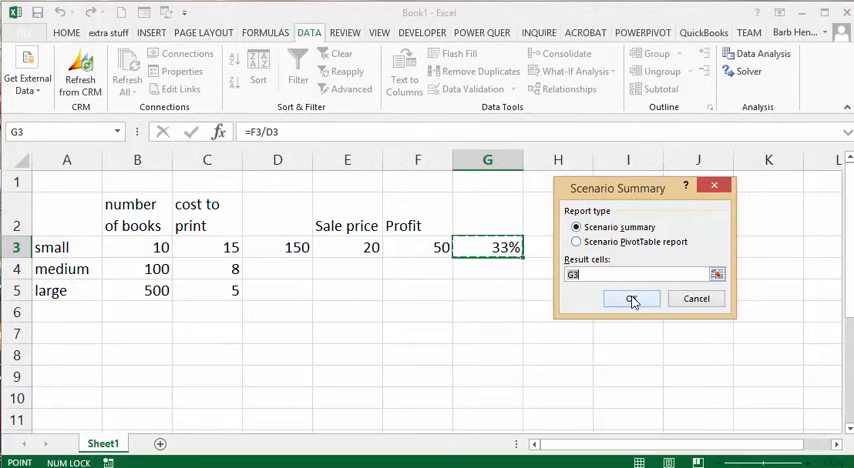
click(632, 298)
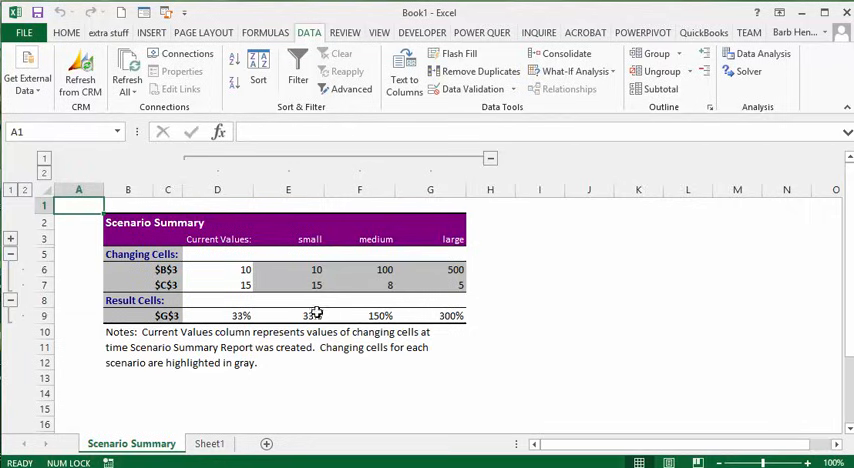
mouse_move(376, 316)
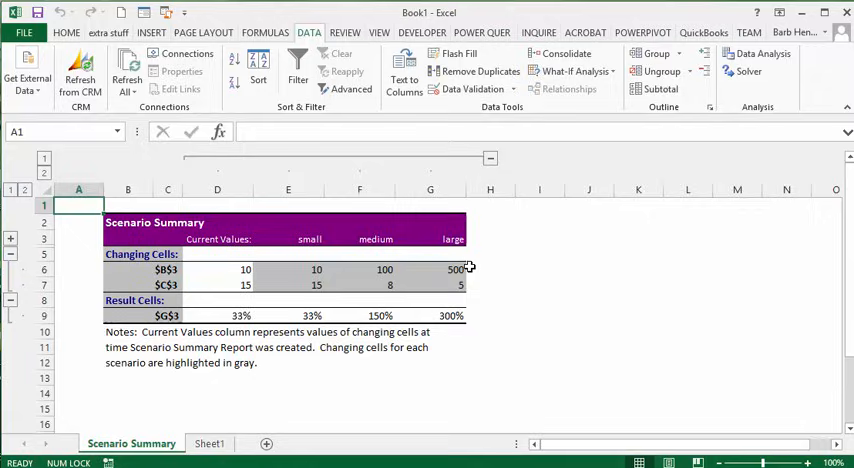
mouse_move(448, 316)
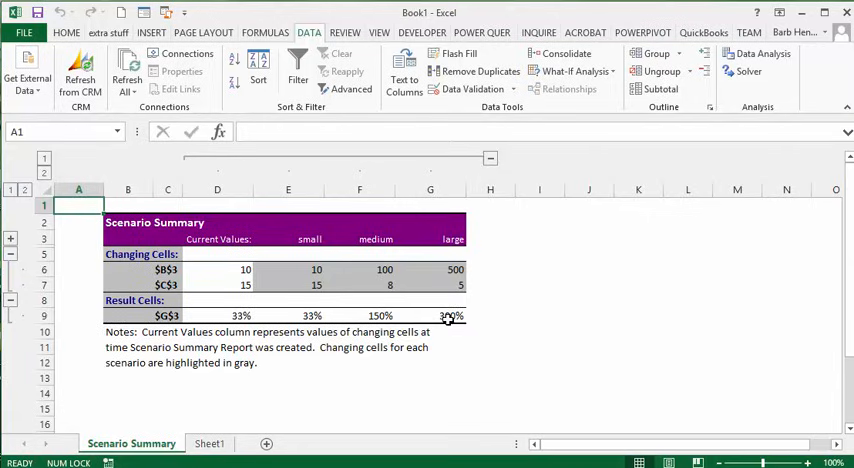
mouse_move(458, 322)
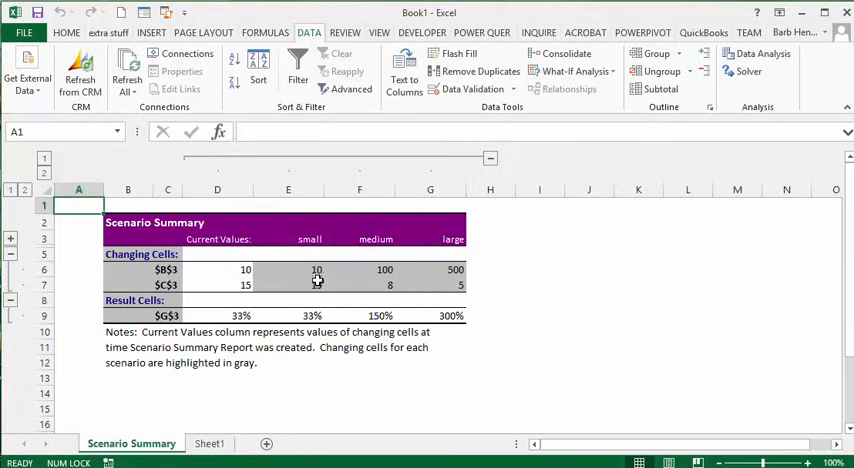
mouse_move(396, 296)
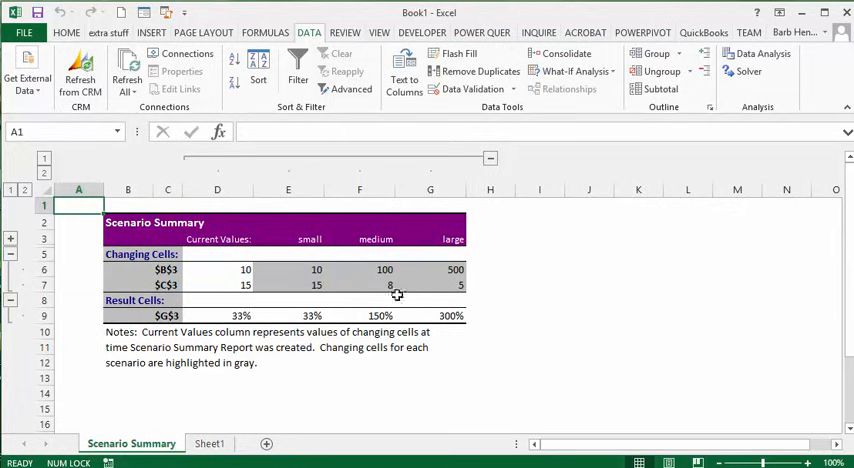